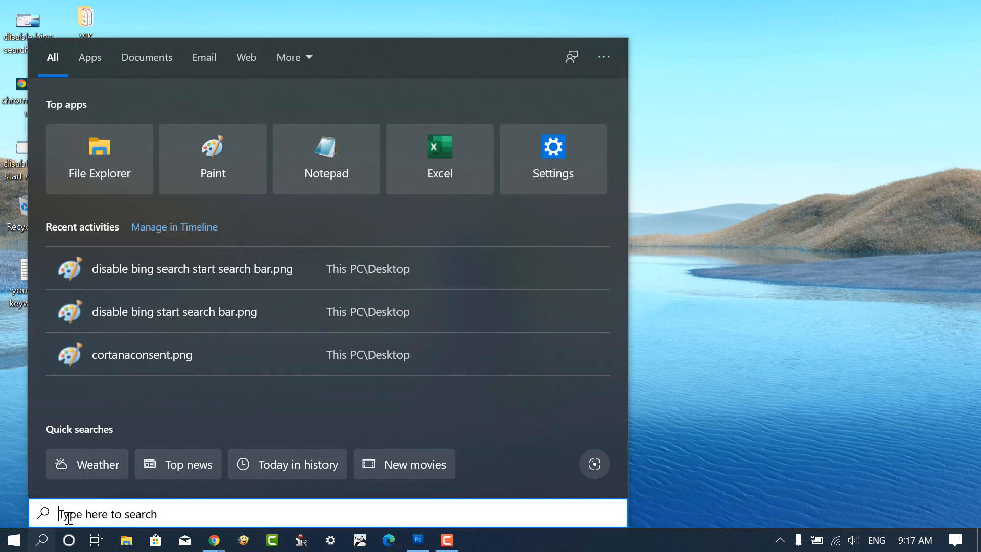
Search Start for 'nerdposts', then launch Registry Editor from the Start search.
text(nerdposts)
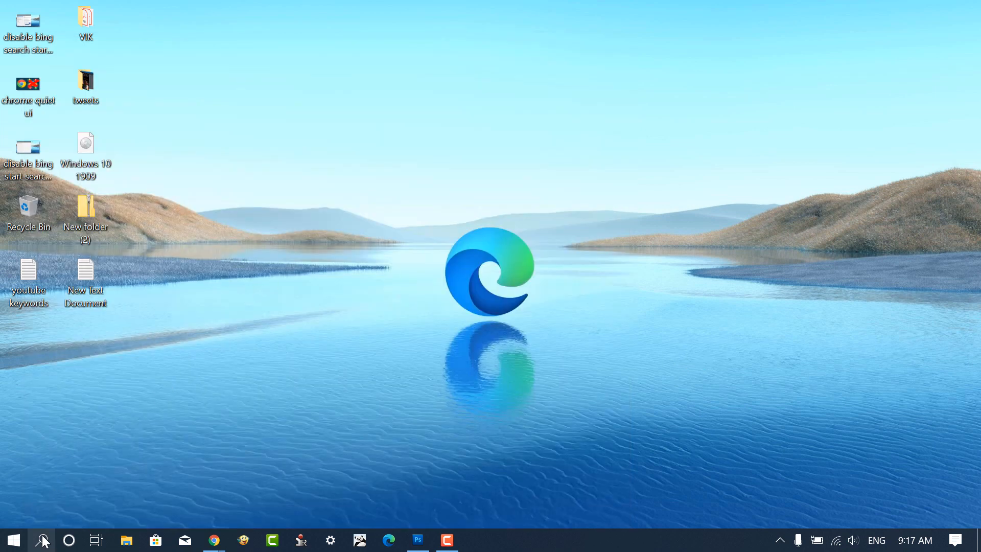
text(registry Editor)
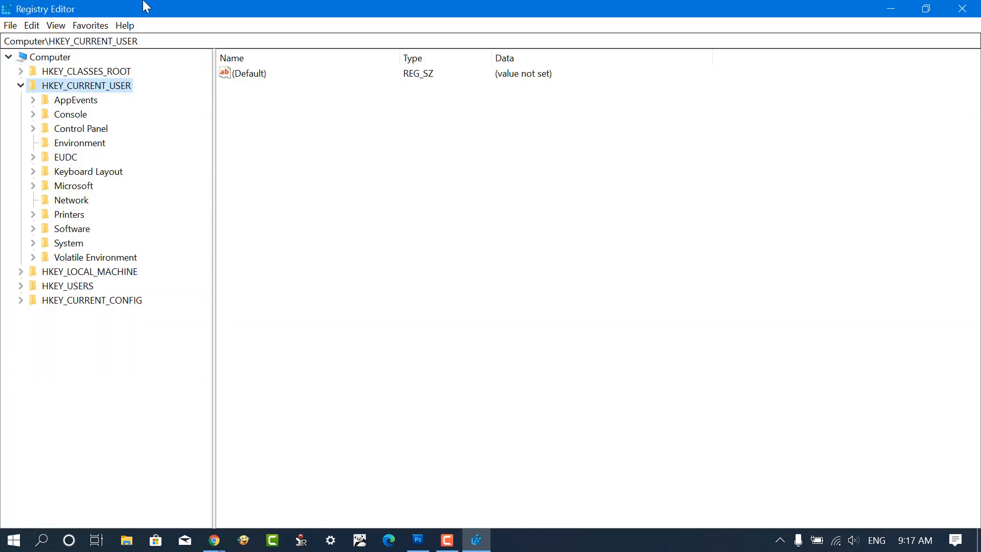
Navigate to HKEY_CURRENT_USER\Software\Microsoft\Windows\CurrentVersion\Search.
click(71, 41)
text(\Software\Microsoft\Windows\CurrentVersion\Search)
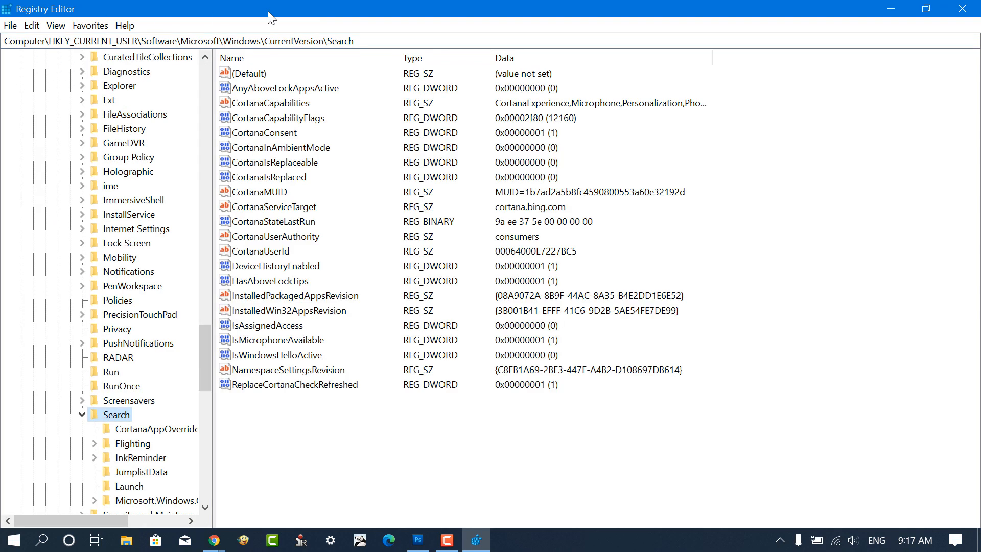
mouse_move(269, 417)
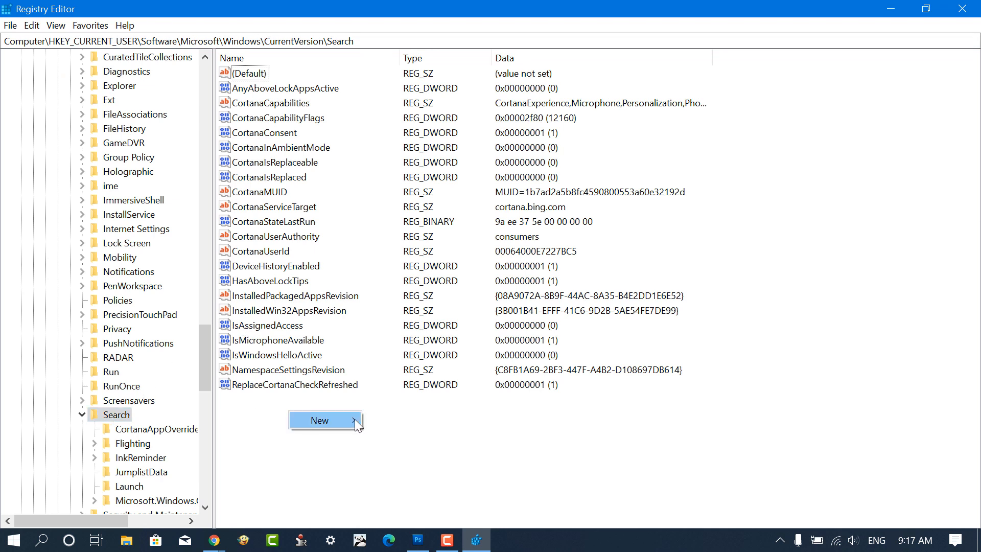
Create a DWORD named BingSearchEnabled in the Search key with data 0.
click(419, 471)
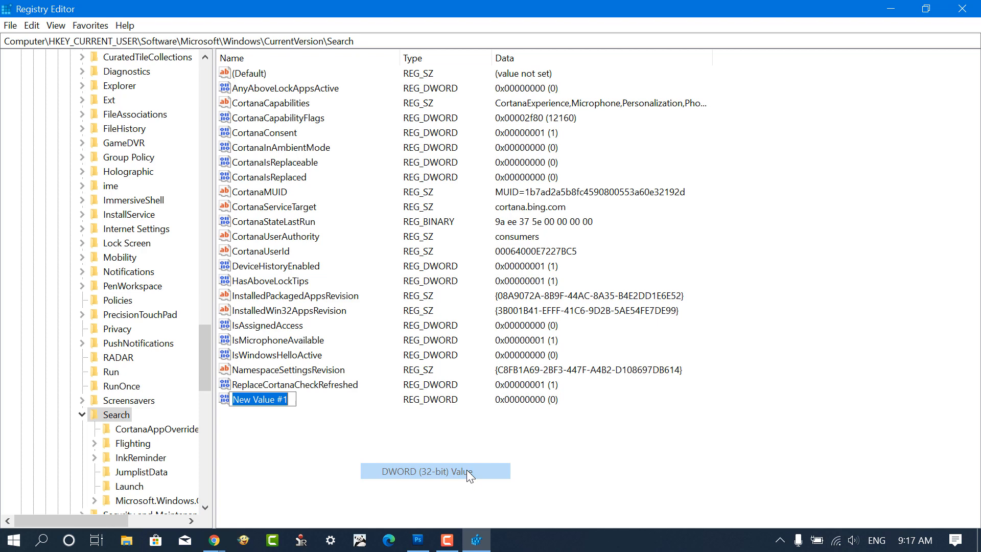
text(BingSearchEnabled)
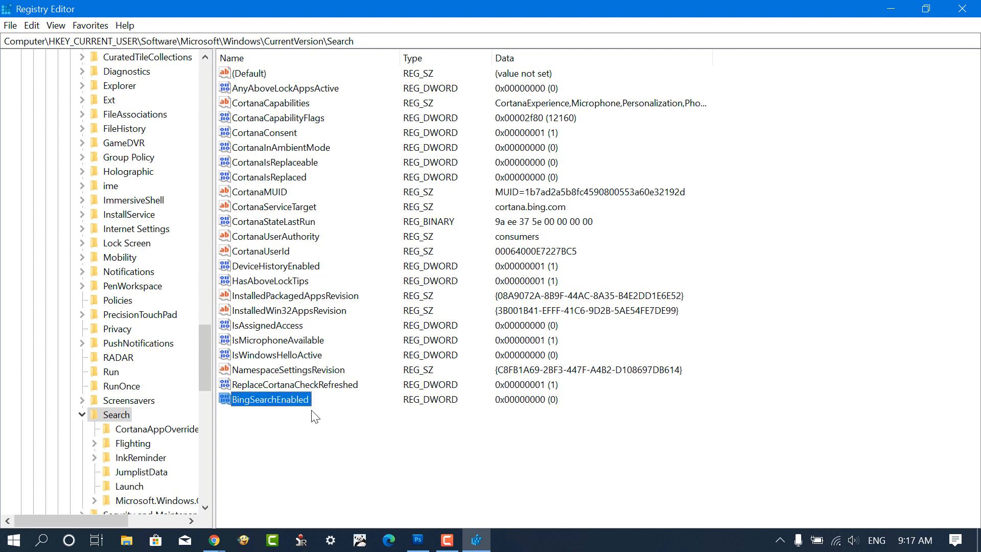
double_click(269, 399)
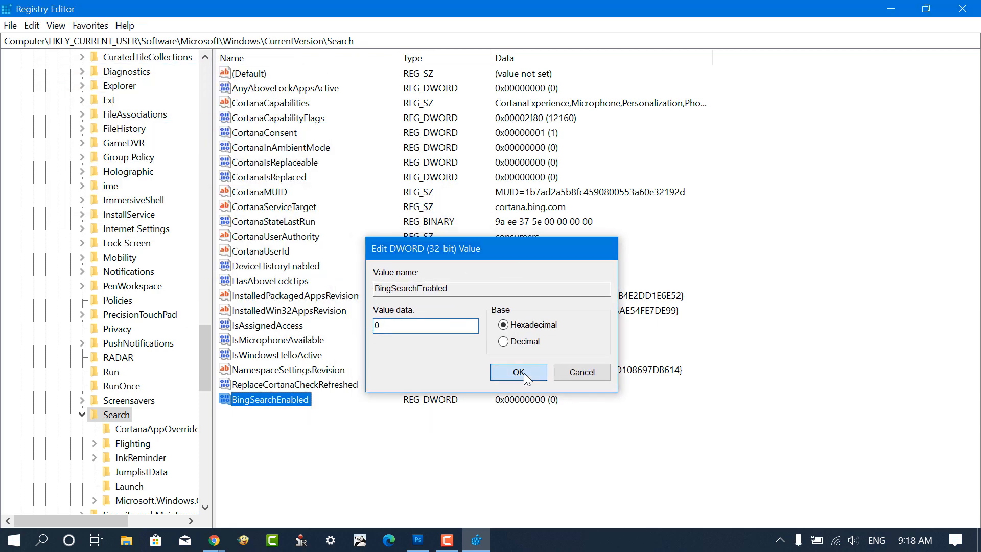
click(518, 372)
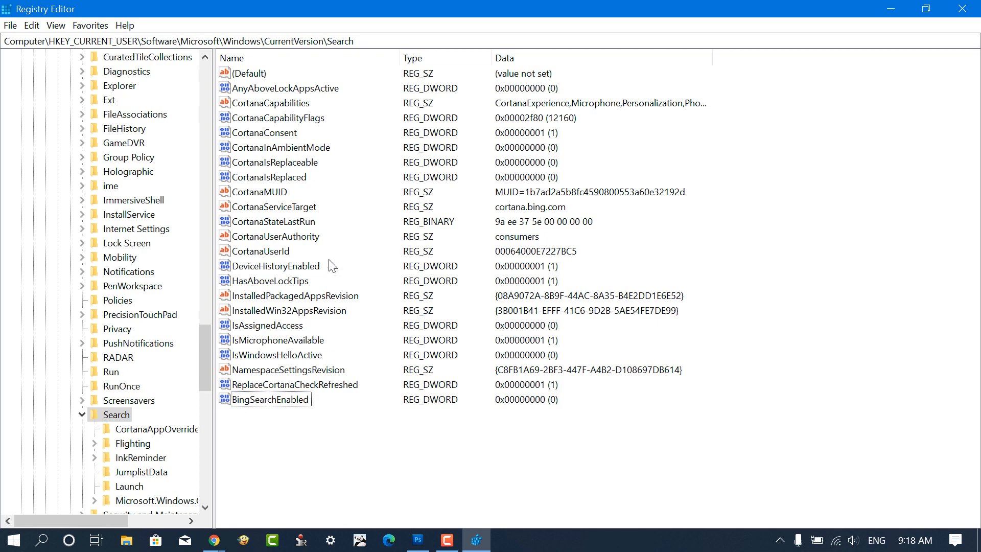
Change the CortanaConsent value data from 1 to 0.
click(265, 132)
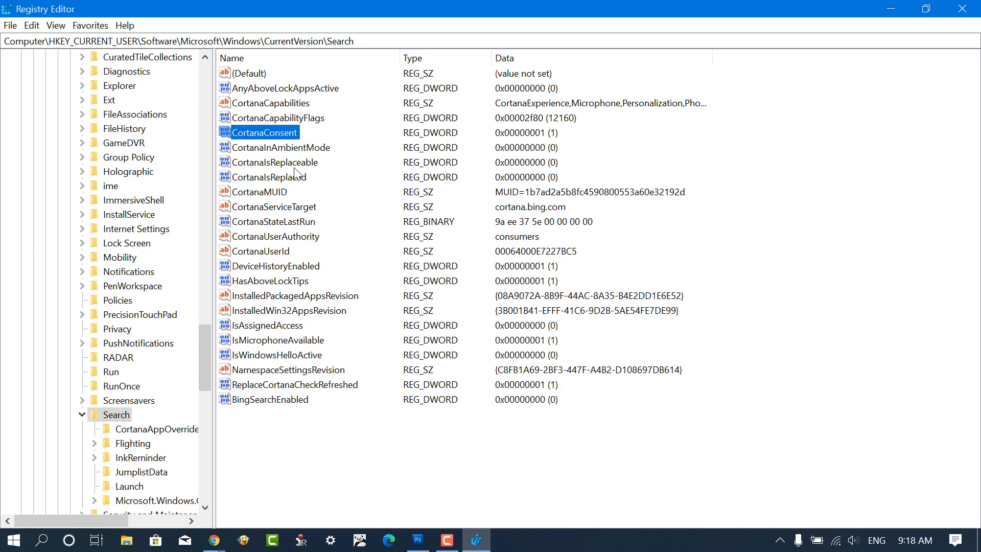
double_click(264, 132)
text(0)
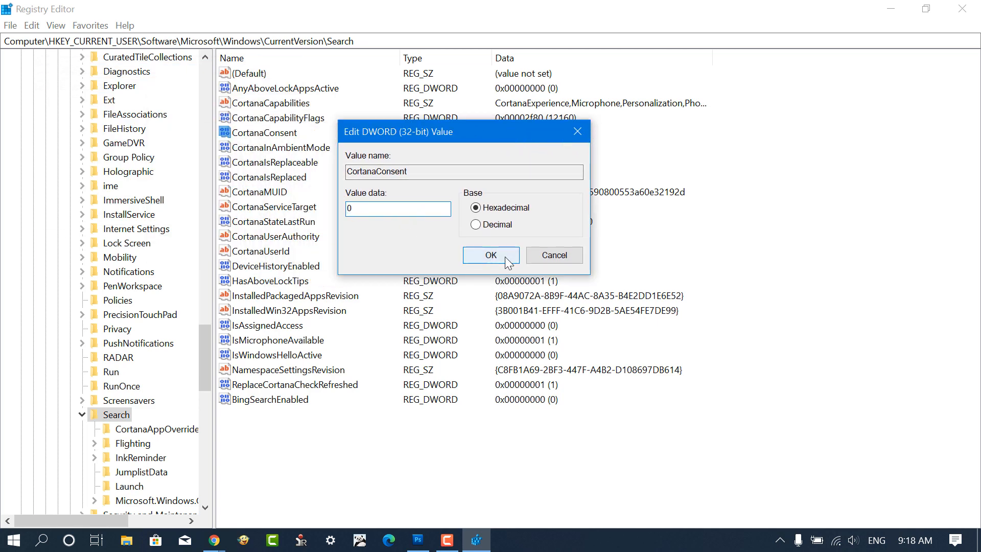
click(491, 255)
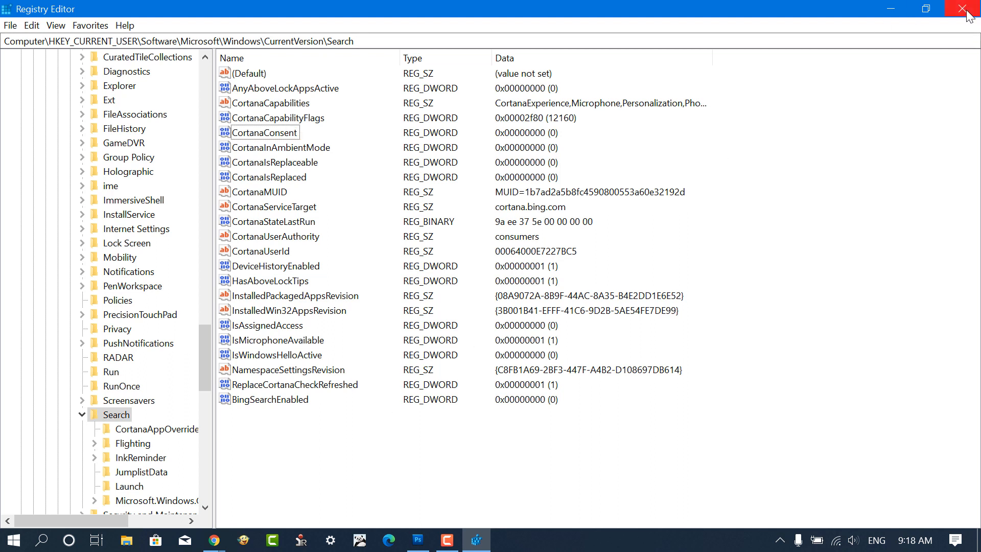
Close Registry Editor and search Start for 'nerdposts' to confirm no web results appear.
click(967, 9)
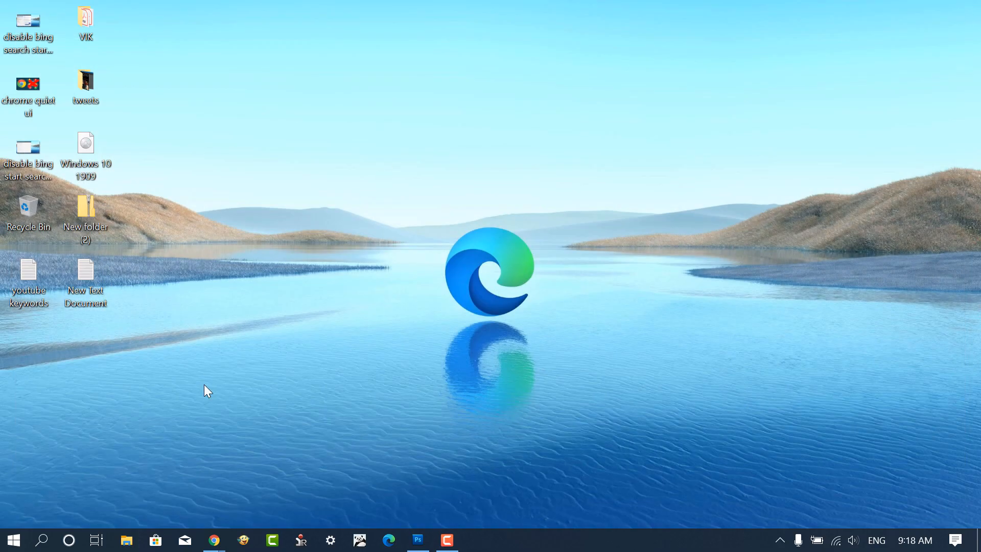
click(42, 540)
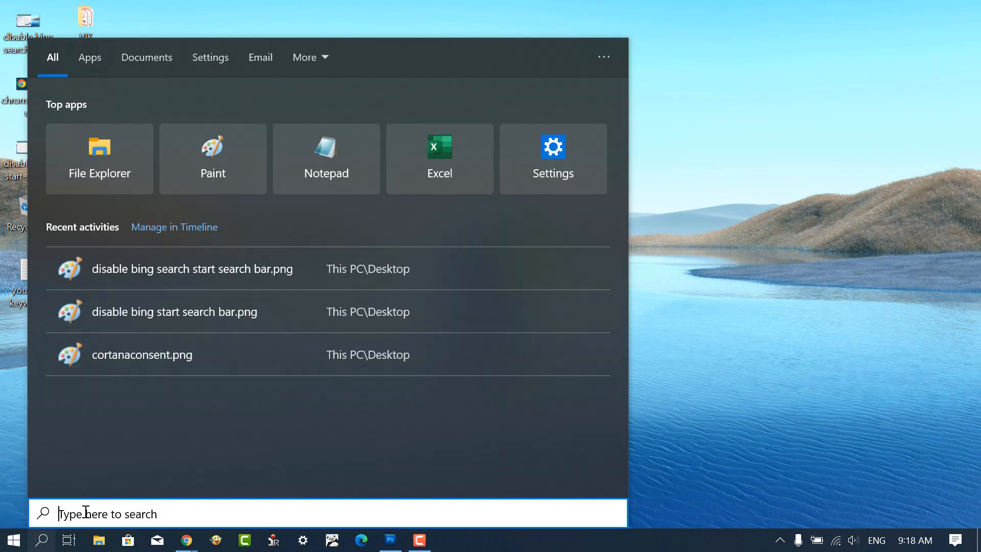
text(nerdposts)
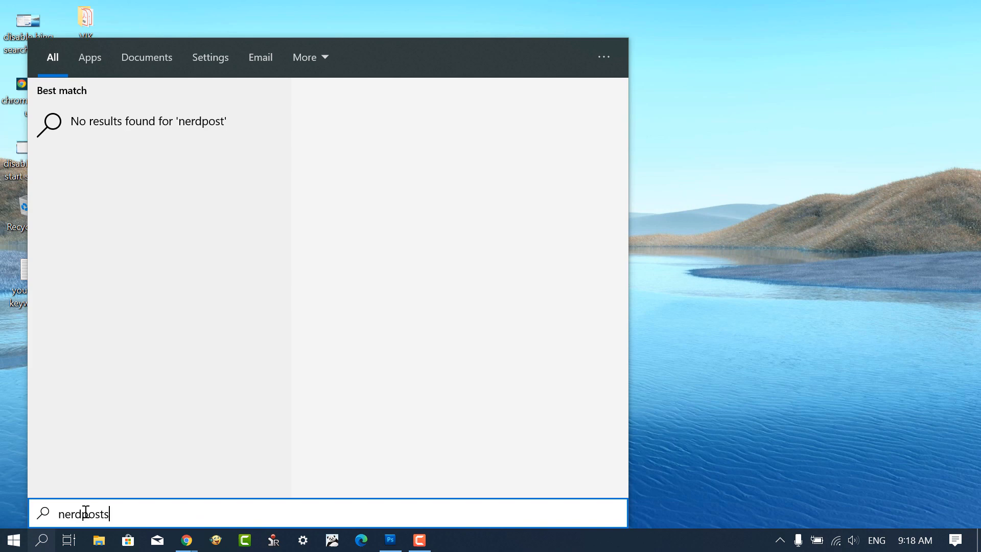
text(s)
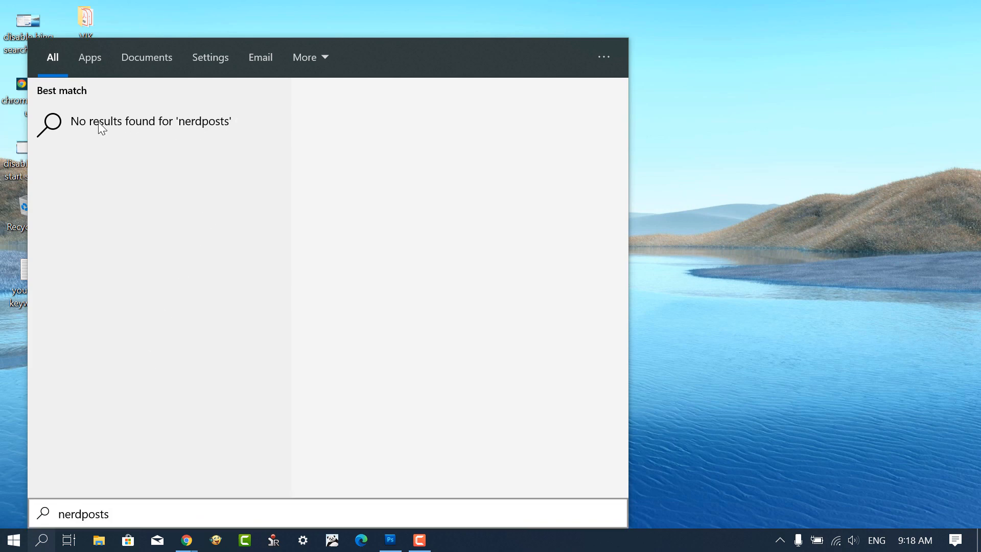
mouse_move(741, 216)
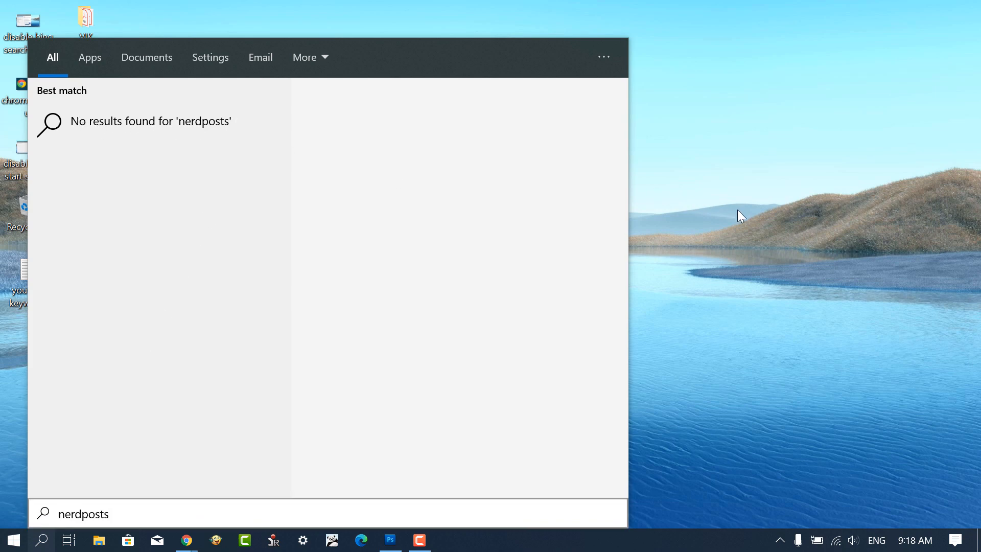